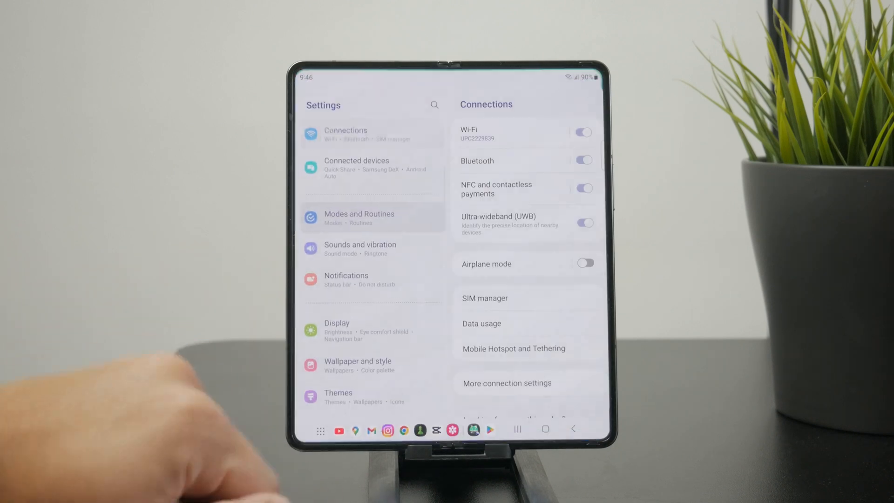
Go from the Settings list into Notifications and then its Advanced settings page
left_click(346, 279)
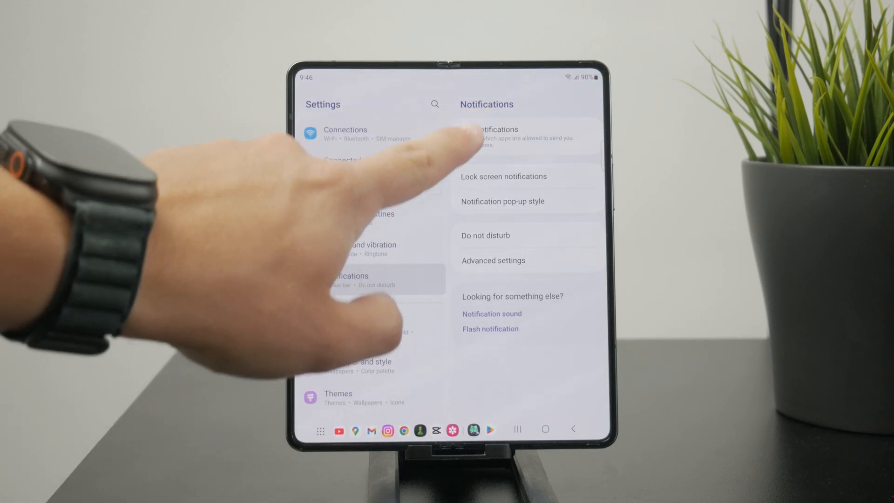
left_click(499, 134)
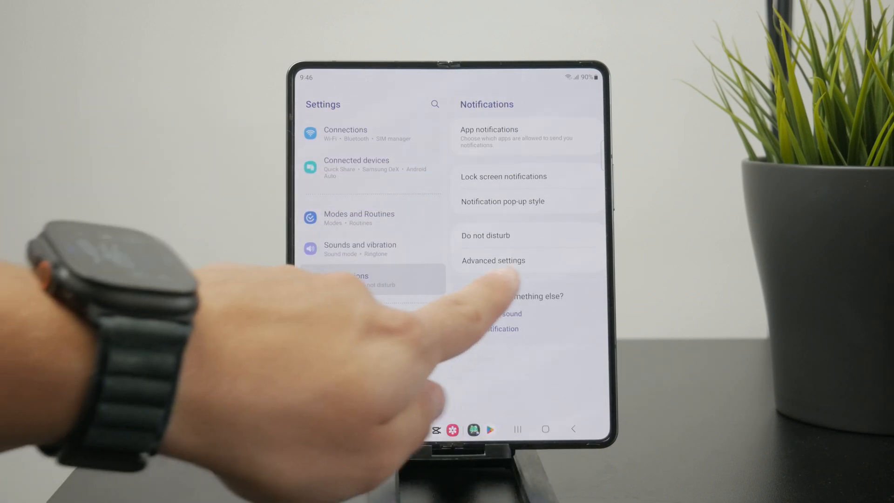
left_click(492, 260)
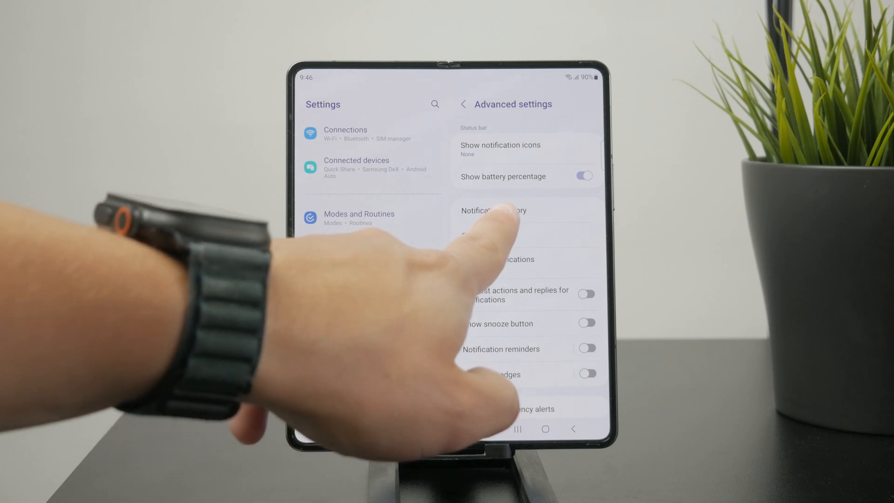
Switch Notification history on so recently dismissed notifications are listed
left_click(495, 211)
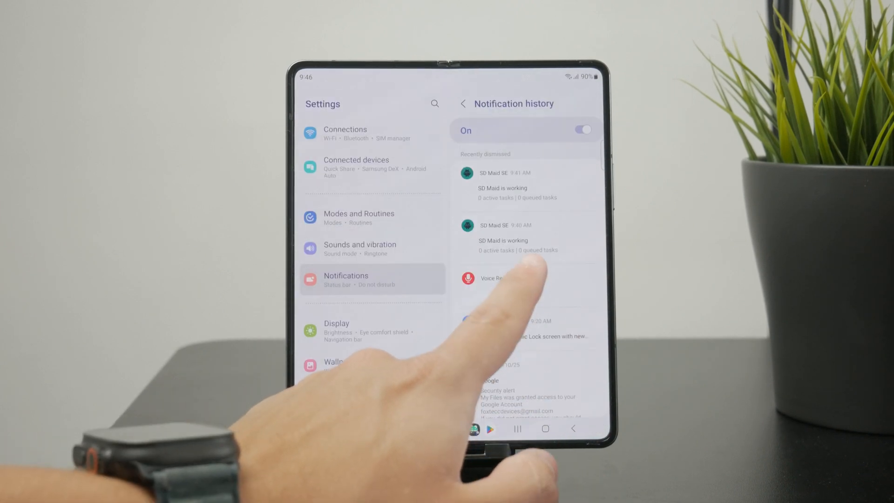
left_click(490, 278)
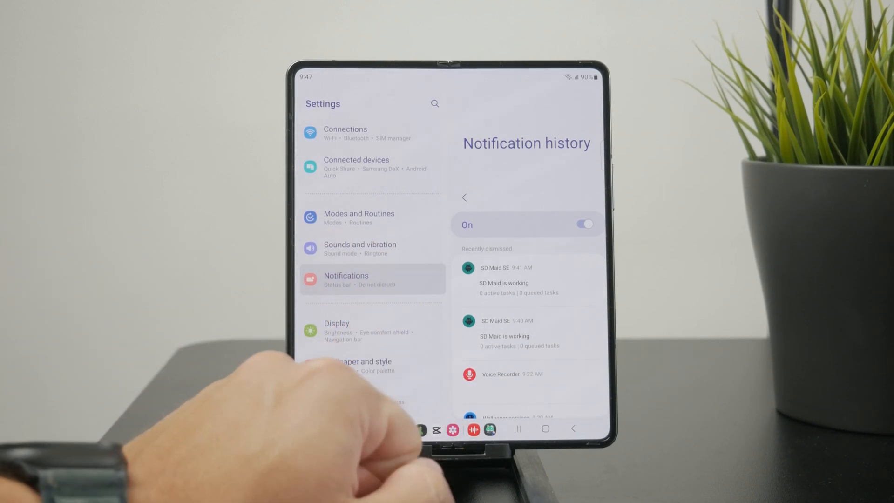
Return to Notifications and reach AirDroid Cast's entry in App notifications
left_click(465, 196)
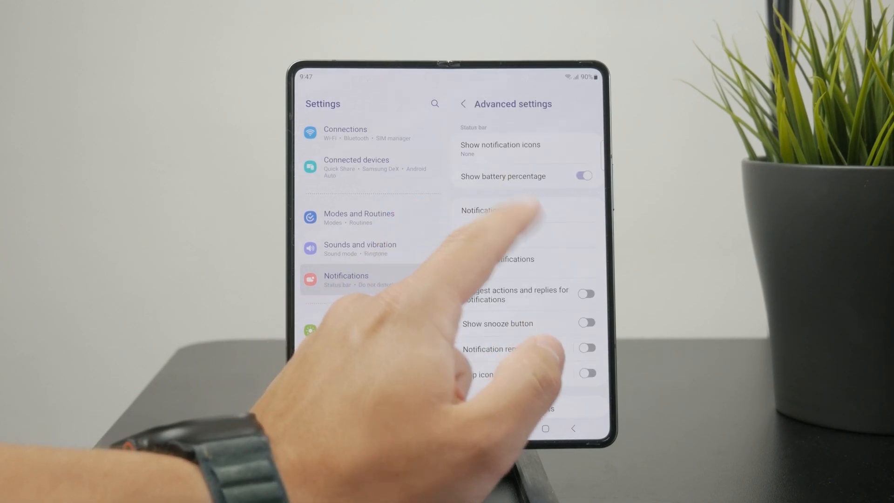
left_click(462, 103)
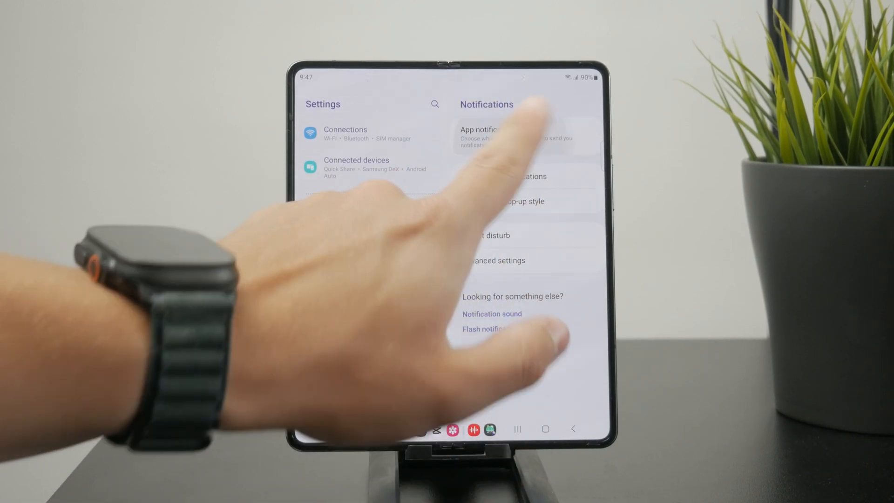
left_click(491, 134)
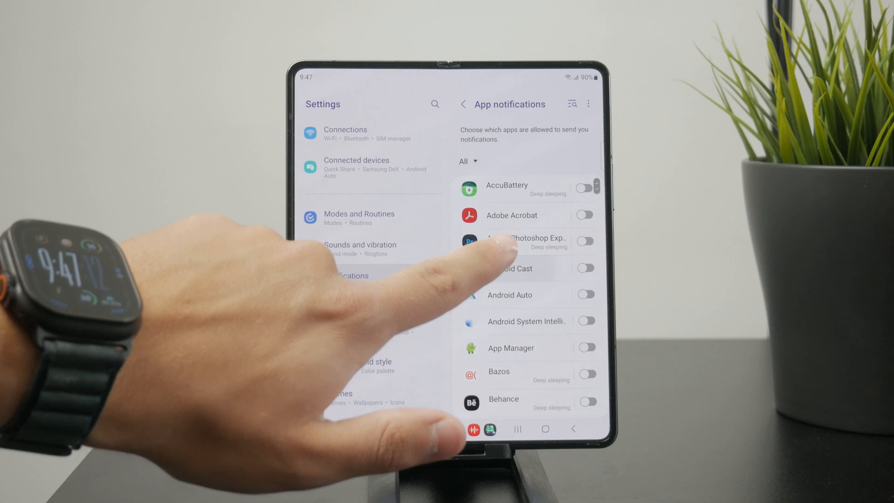
left_click(508, 268)
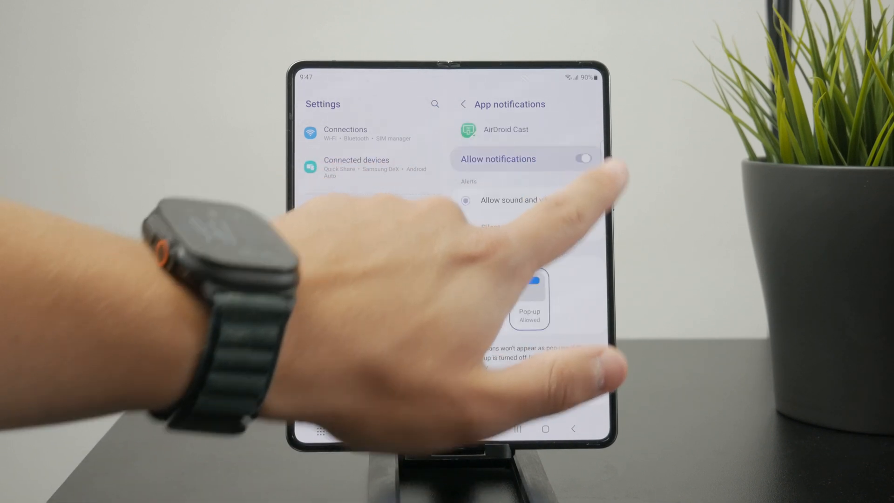
Switch off Allow notifications for AirDroid Cast so all its notifications are blocked
left_click(580, 158)
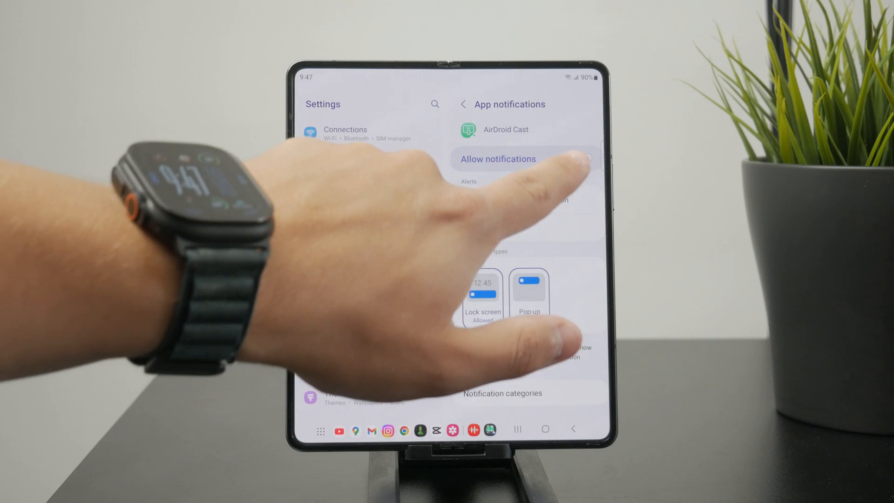
left_click(583, 159)
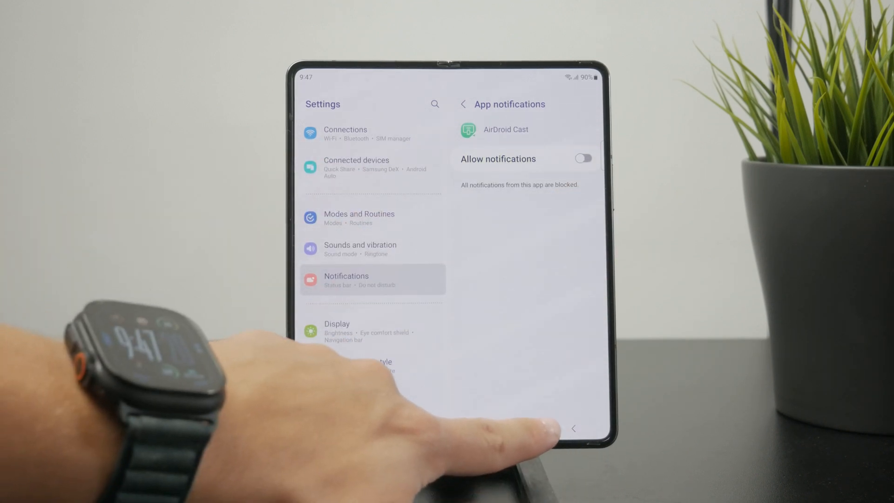